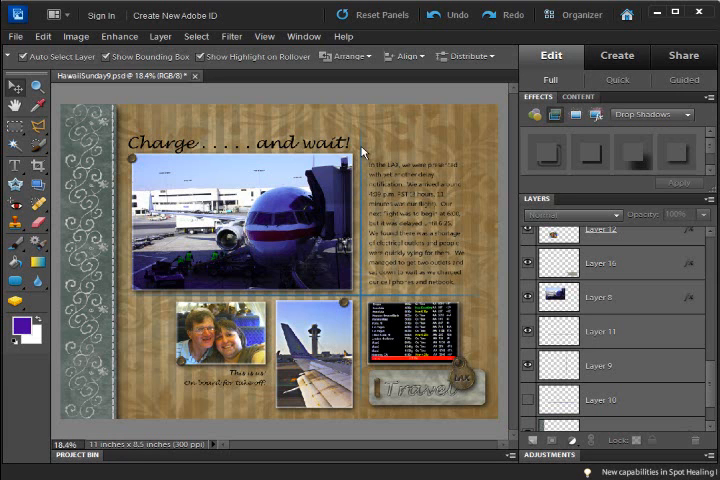
pyautogui.moveTo(472, 299)
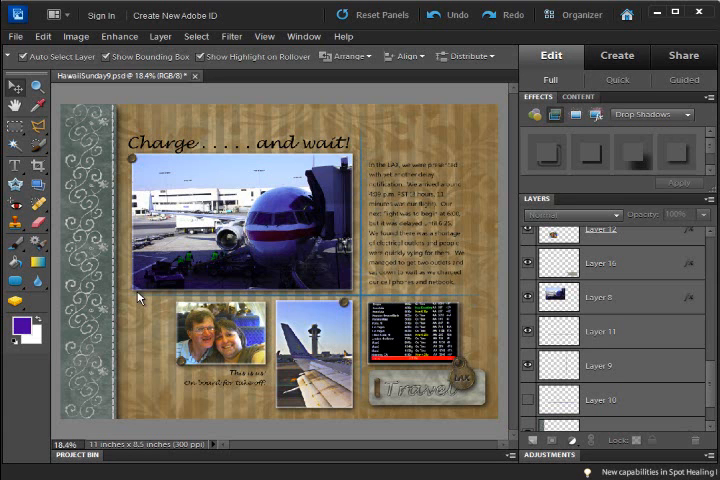
pyautogui.moveTo(428, 240)
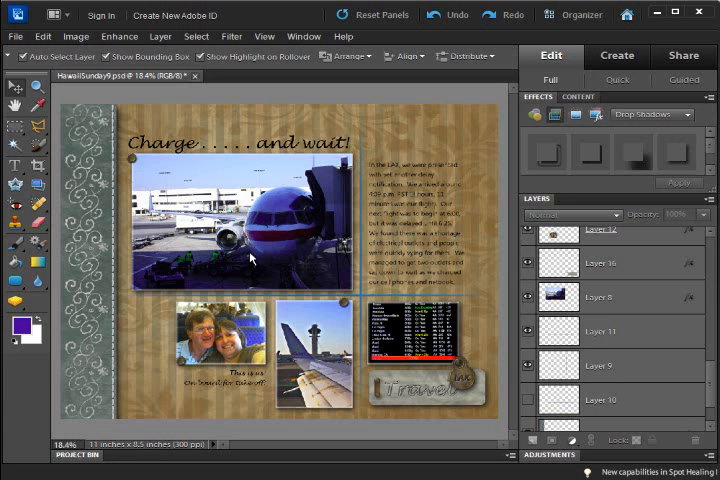
pyautogui.moveTo(370, 328)
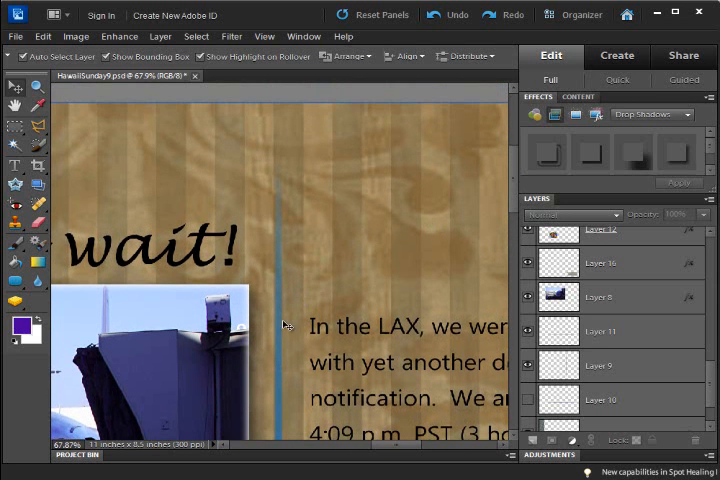
pyautogui.moveTo(393, 218)
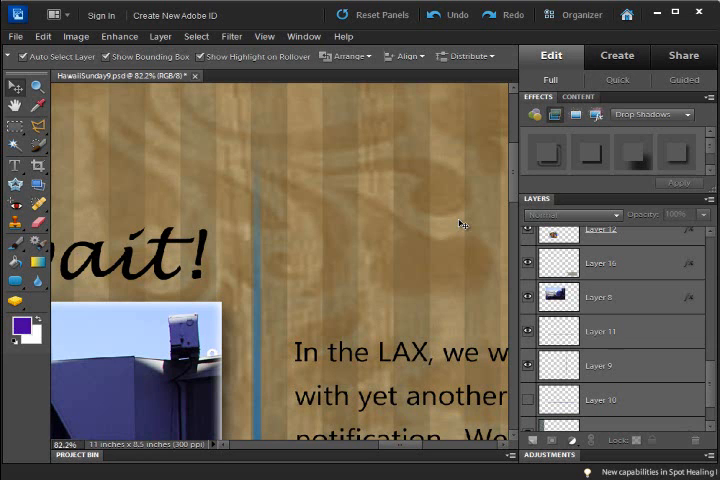
pyautogui.moveTo(369, 237)
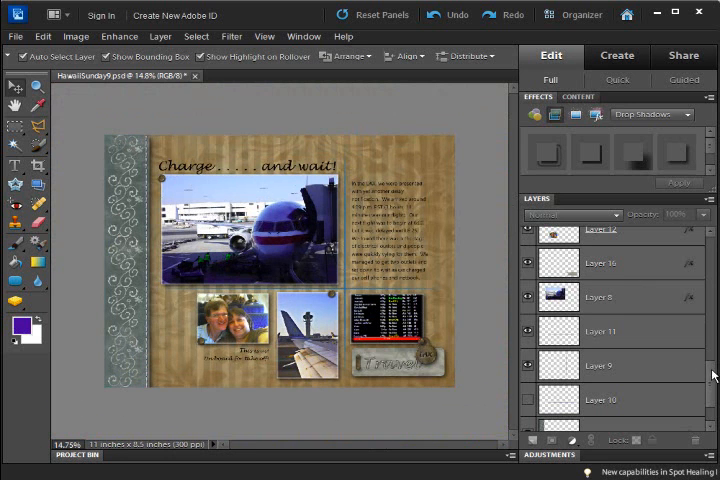
# Hide Layer 11, select Layer 10, and add blank Layer 17 above it
pyautogui.scroll(-3)
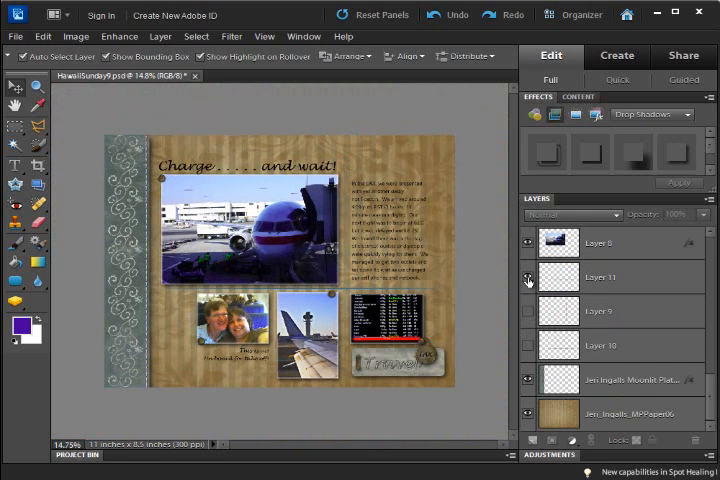
pyautogui.click(528, 277)
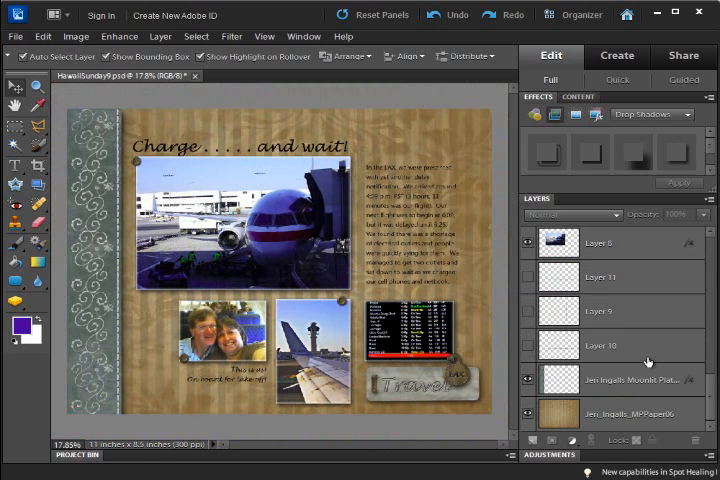
pyautogui.click(600, 345)
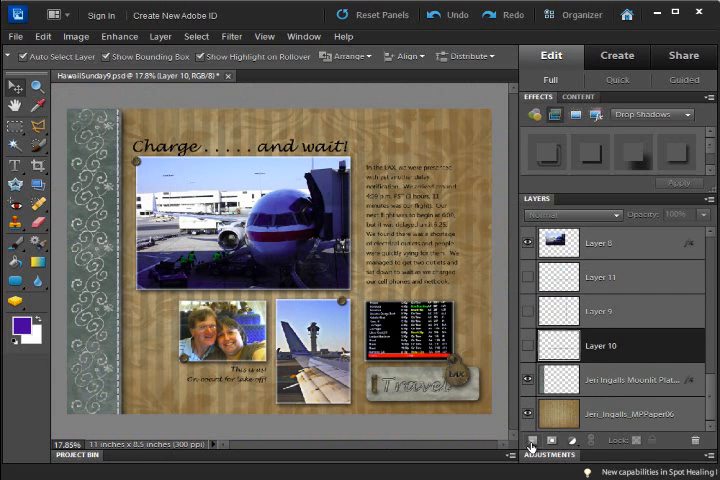
pyautogui.click(531, 440)
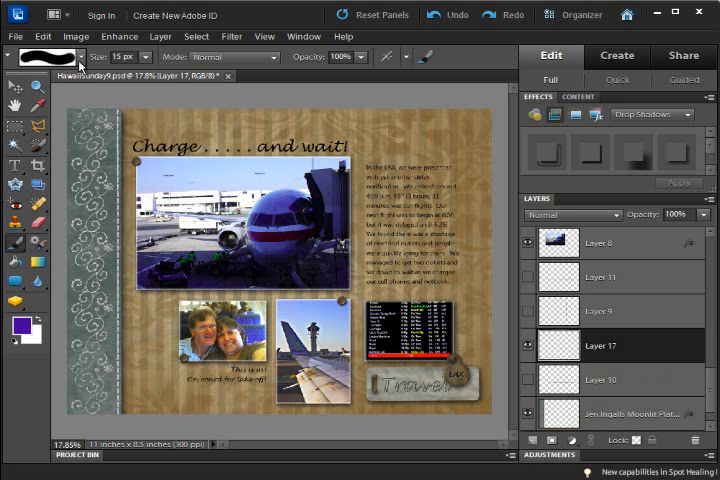
# Open the brush tip picker to choose the 19 px hard round brush
pyautogui.click(42, 56)
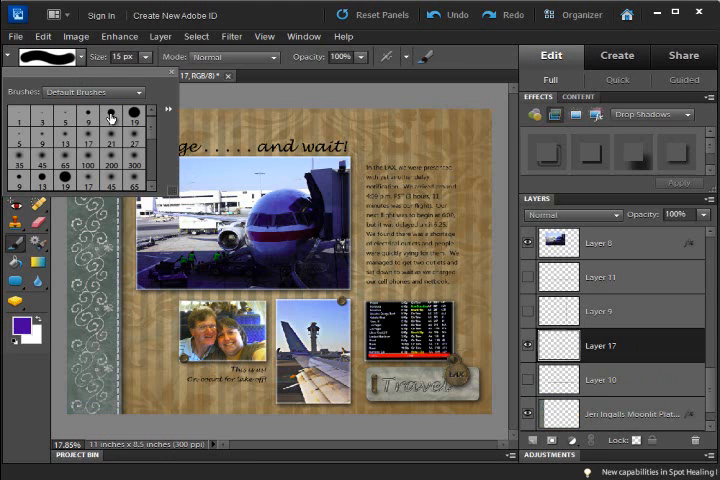
pyautogui.moveTo(110, 115)
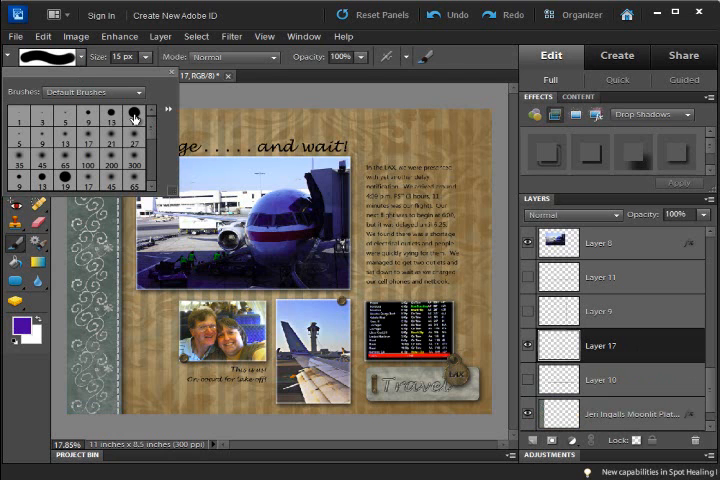
pyautogui.moveTo(133, 118)
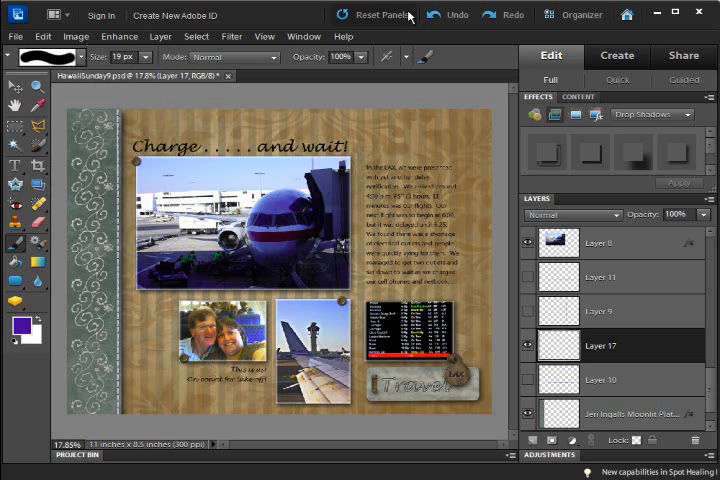
pyautogui.moveTo(423, 57)
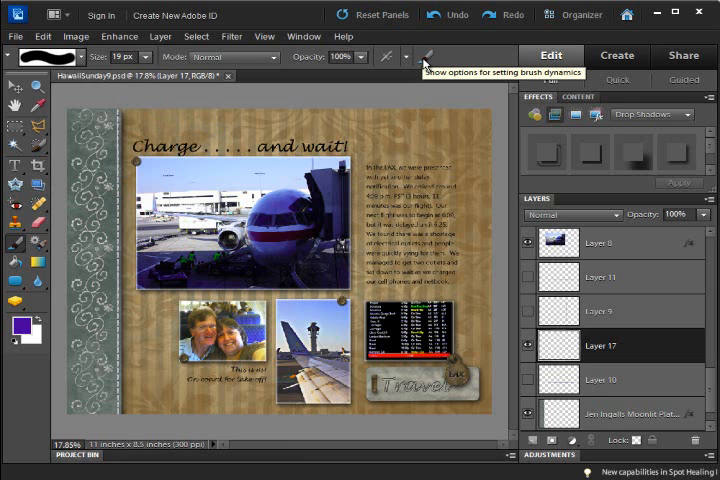
# Give the brush Fade 68 and Spacing 1%, then undo the test stroke
pyautogui.click(425, 56)
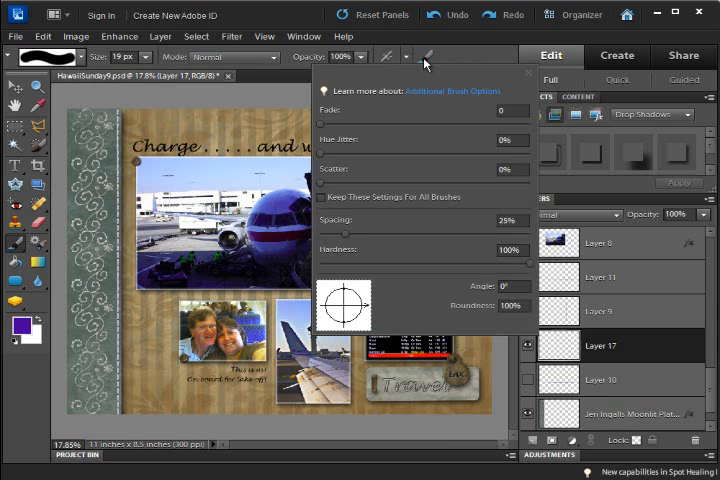
pyautogui.moveTo(415, 237)
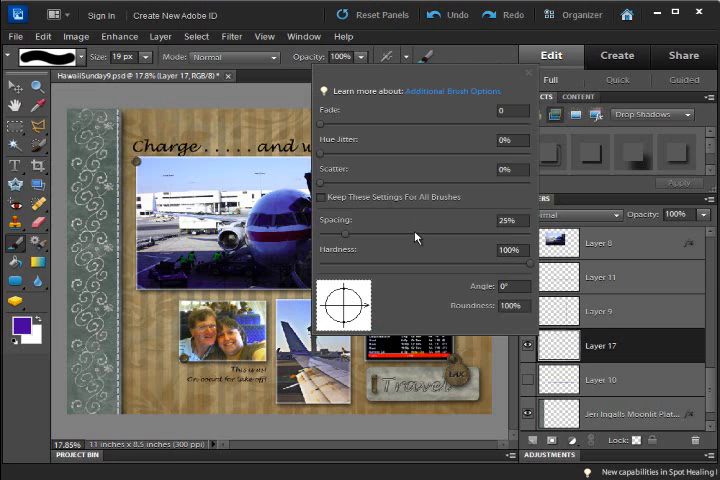
pyautogui.moveTo(352, 260)
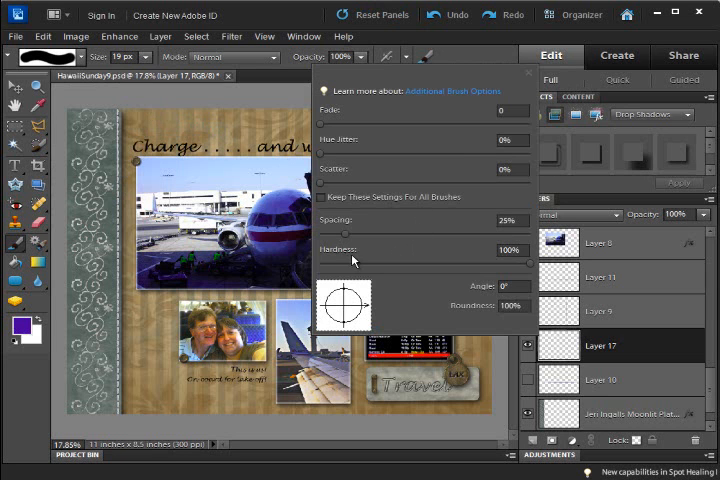
pyautogui.moveTo(510, 263)
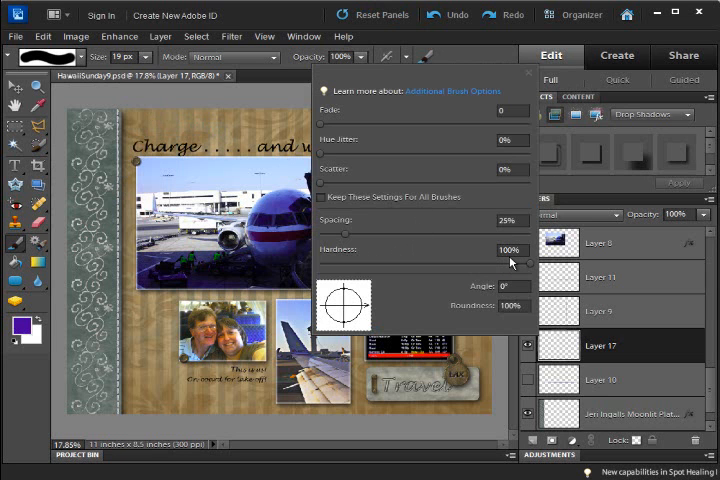
pyautogui.moveTo(511, 263)
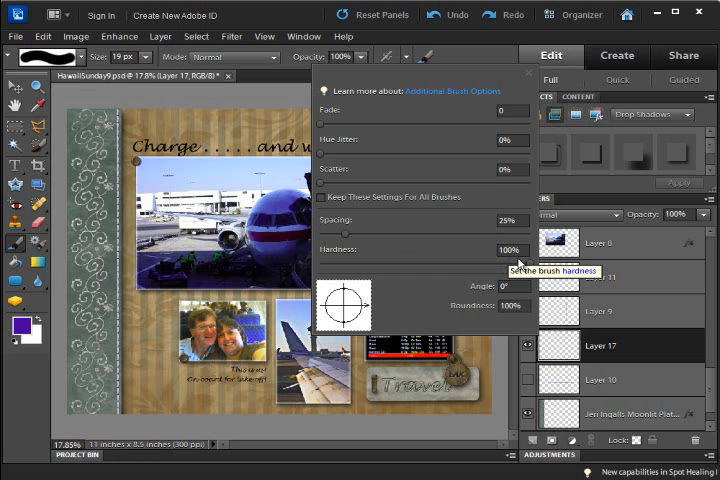
pyautogui.tripleClick(510, 249)
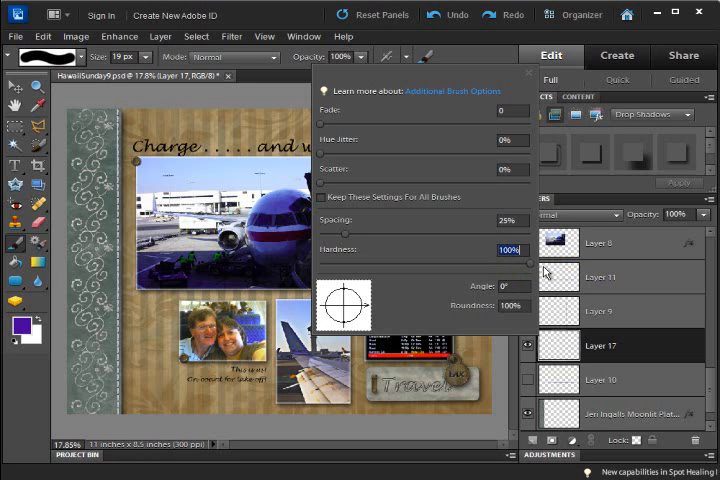
pyautogui.moveTo(425, 277)
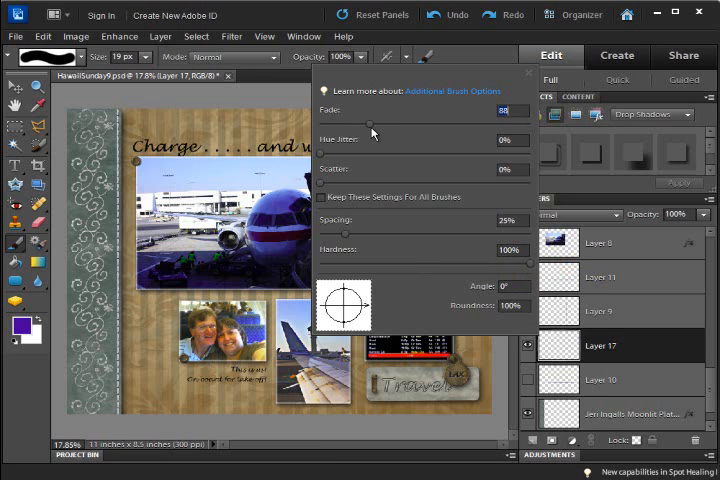
pyautogui.moveTo(371, 127); pyautogui.dragTo(393, 127)
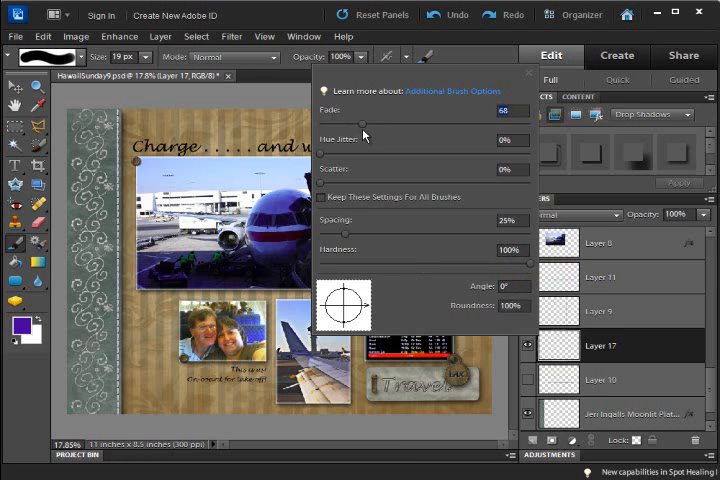
pyautogui.moveTo(512, 110)
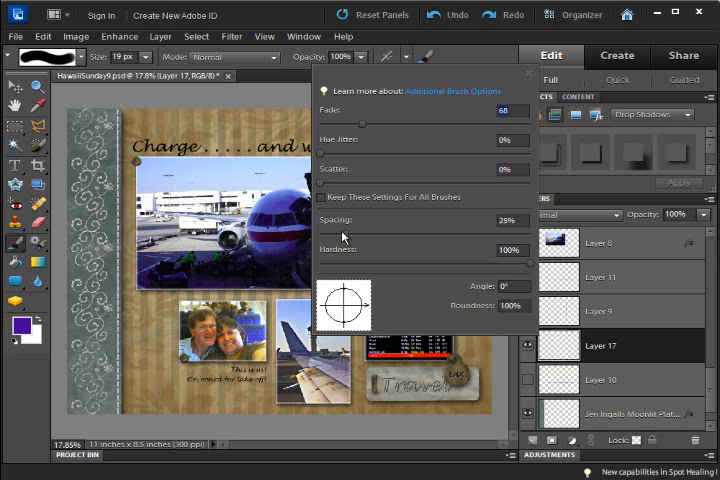
pyautogui.moveTo(405, 232)
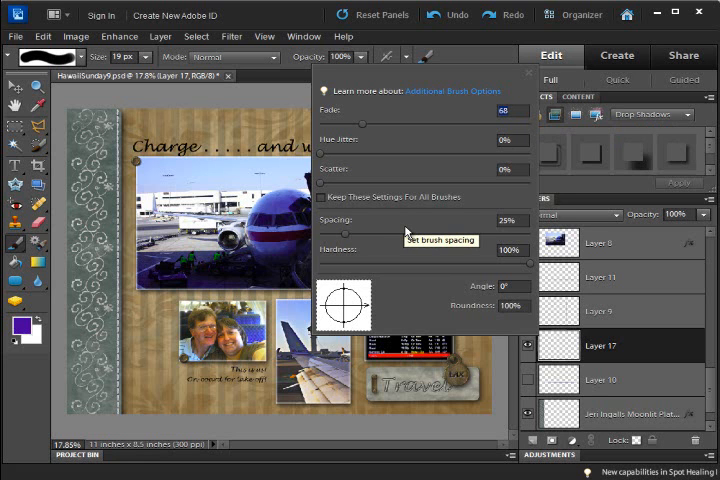
pyautogui.moveTo(348, 247)
pyautogui.write('1')
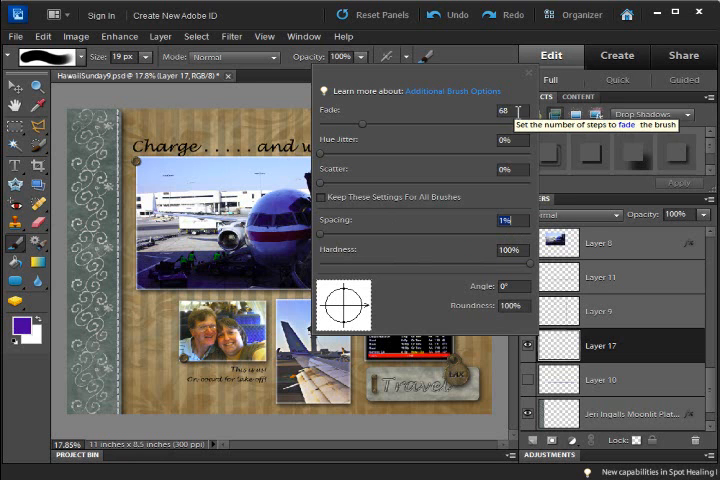
pyautogui.moveTo(470, 312)
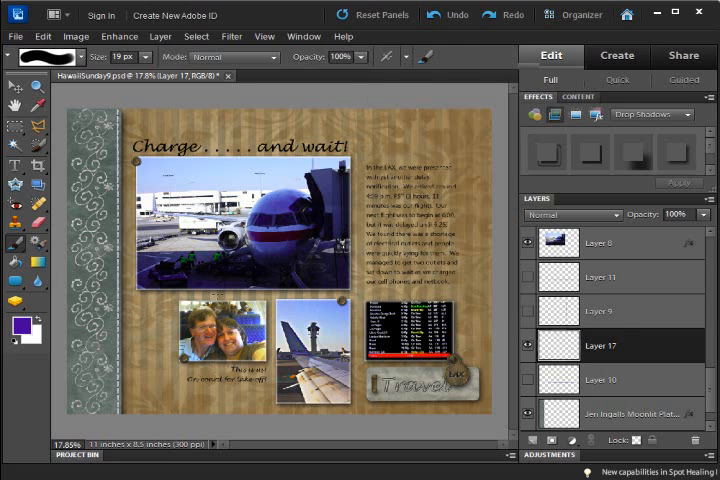
pyautogui.moveTo(20, 327)
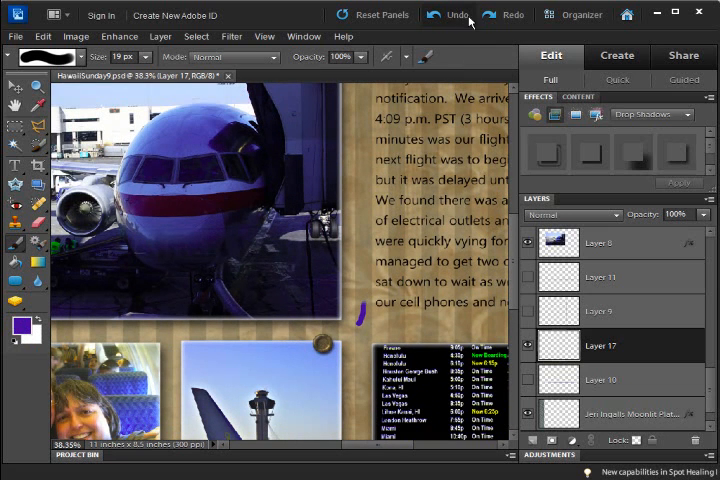
pyautogui.click(455, 14)
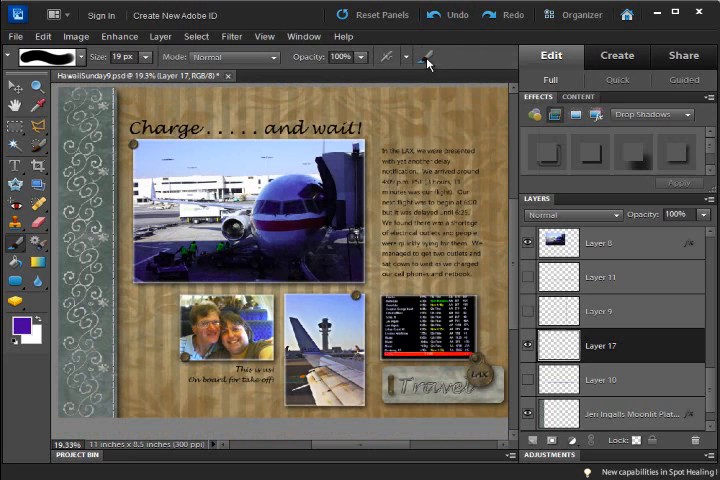
pyautogui.click(430, 57)
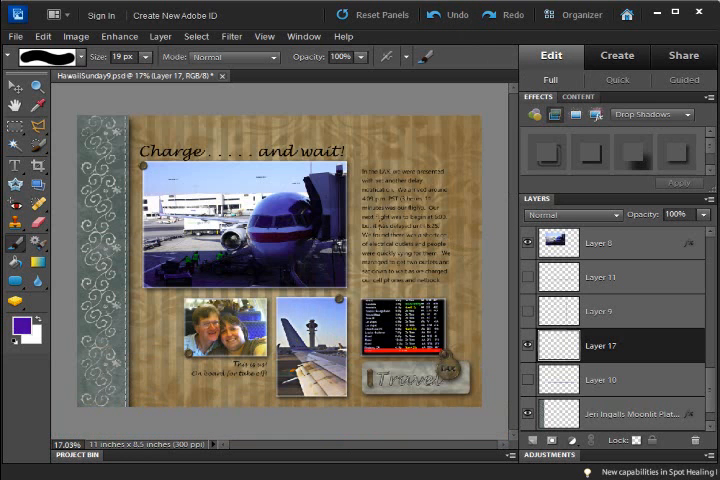
# Open Additional Brush Options to raise Fade to 231 steps
pyautogui.click(427, 57)
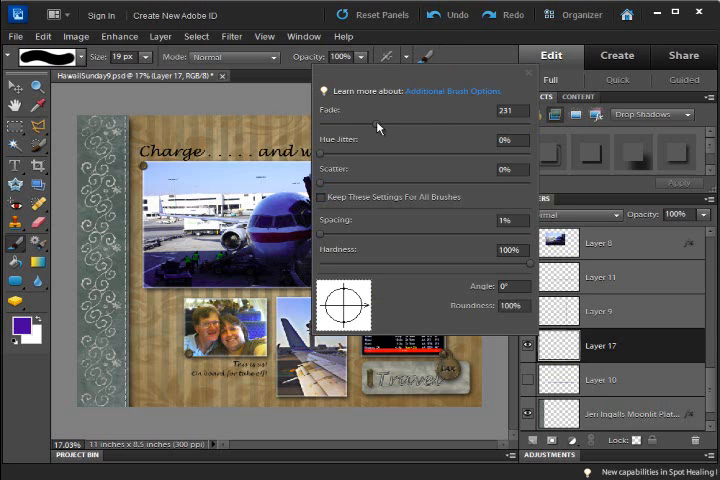
pyautogui.moveTo(322, 240)
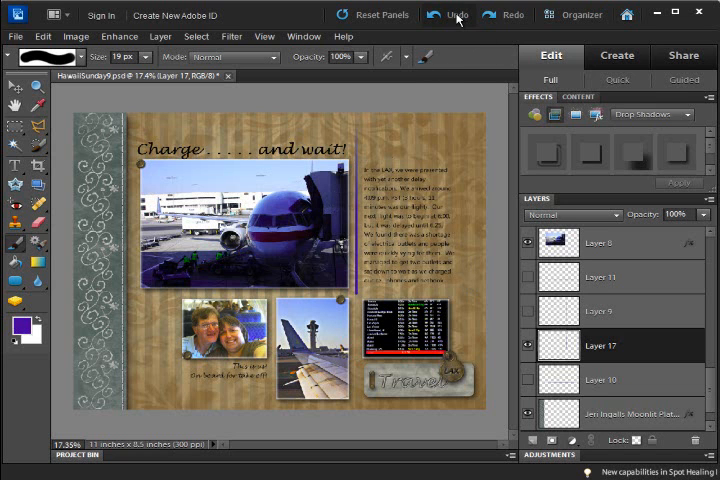
pyautogui.click(422, 56)
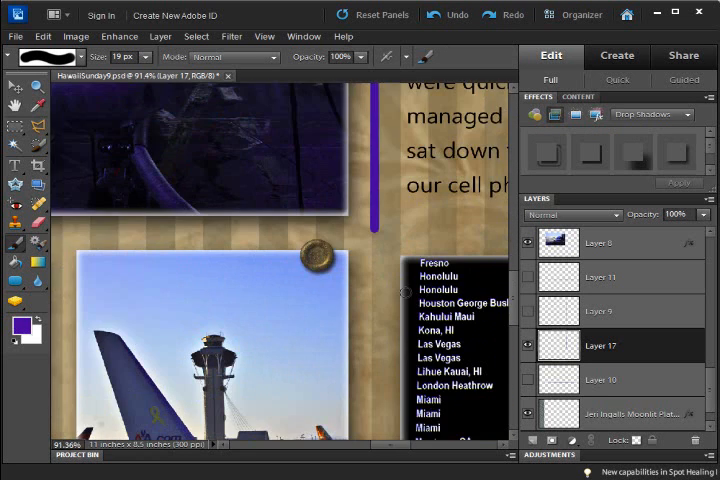
pyautogui.scroll(-3)
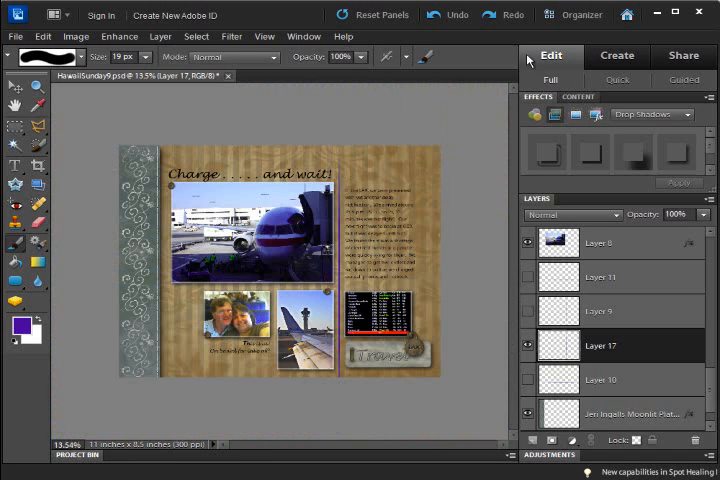
pyautogui.moveTo(425, 62)
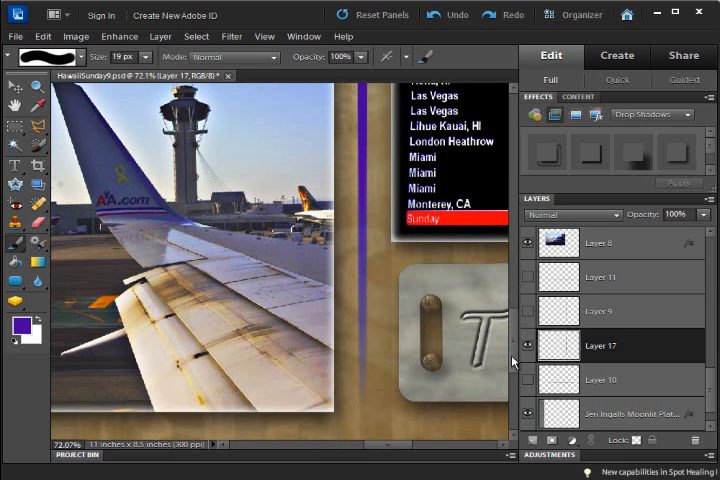
# Switch to the Move tool for the purple divider on Layer 17
pyautogui.click(15, 87)
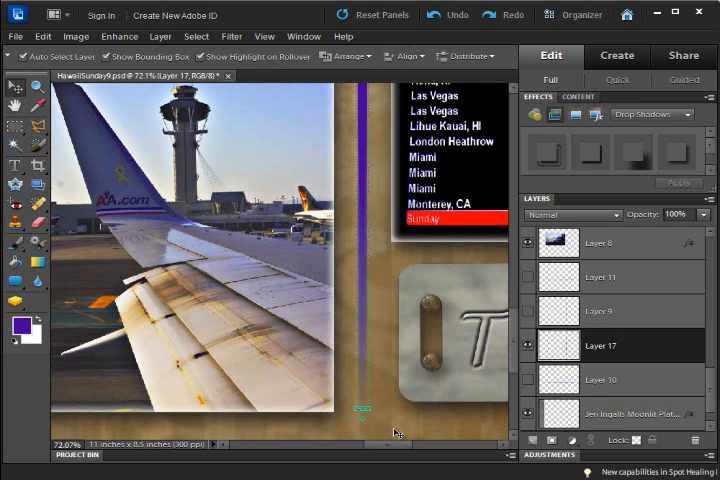
pyautogui.moveTo(371, 413)
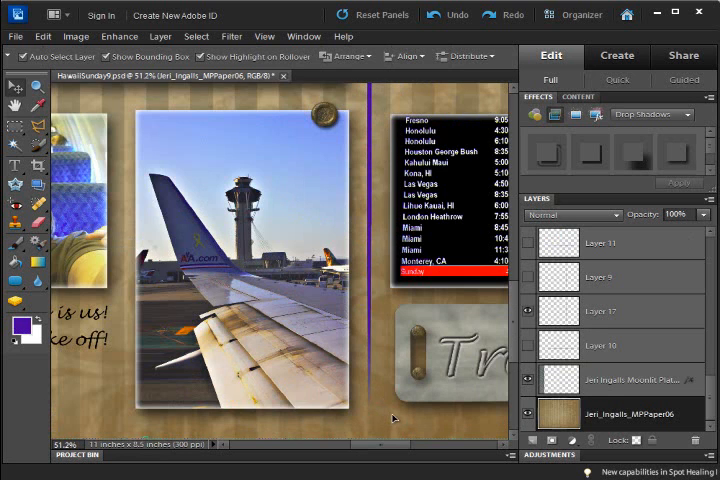
pyautogui.moveTo(392, 415)
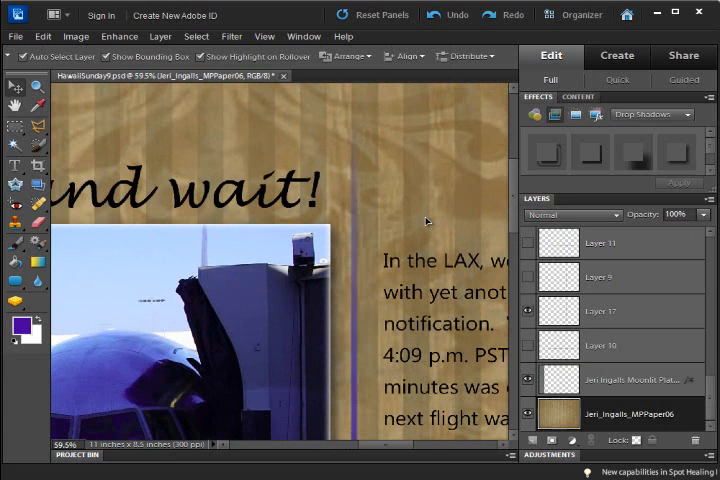
pyautogui.moveTo(358, 237)
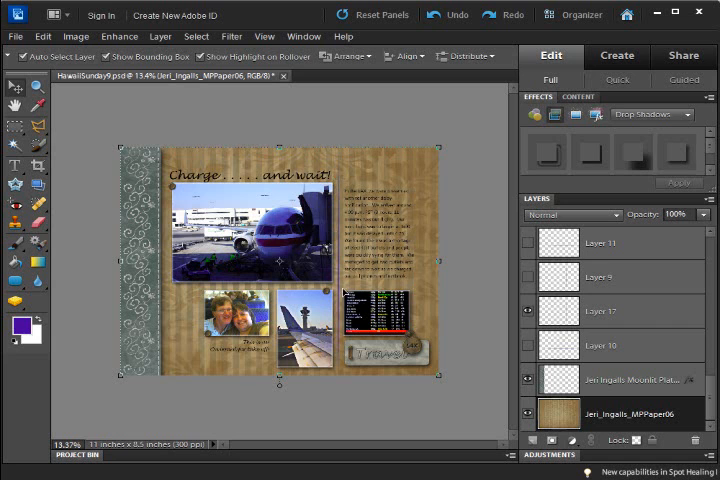
pyautogui.moveTo(378, 410)
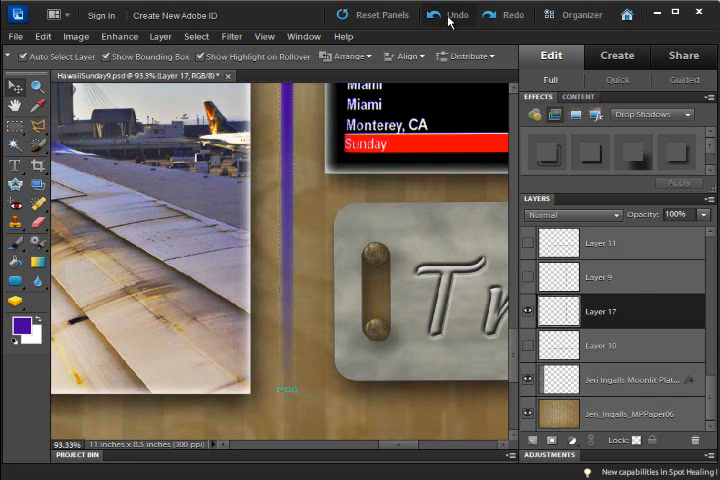
pyautogui.click(447, 14)
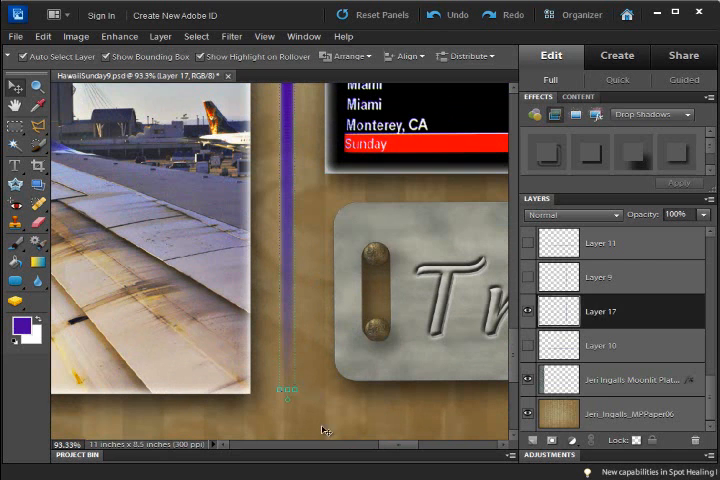
pyautogui.click(620, 413)
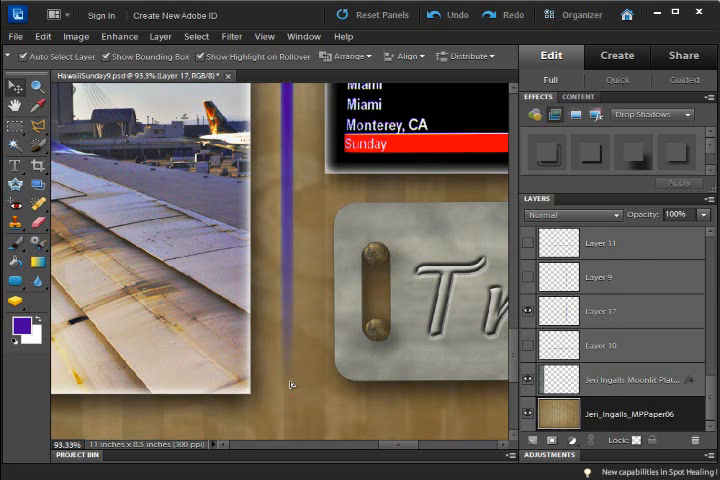
pyautogui.click(446, 14)
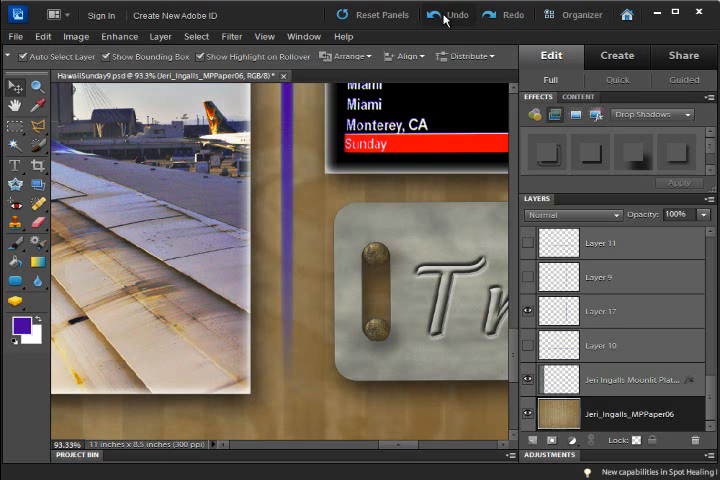
pyautogui.click(601, 311)
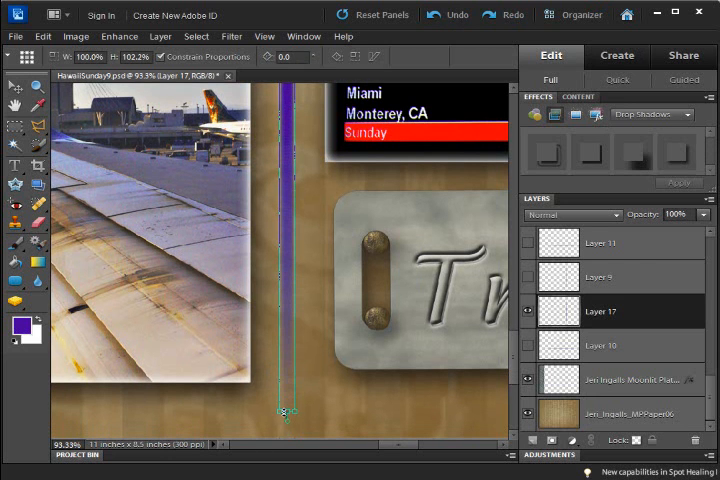
pyautogui.click(15, 87)
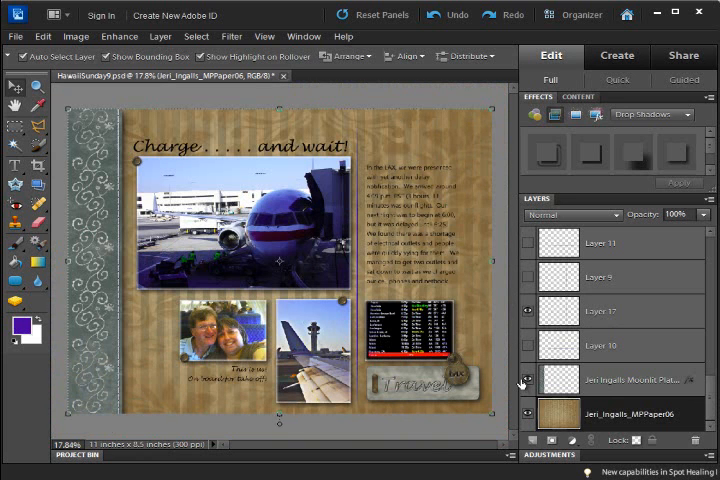
pyautogui.moveTo(522, 380)
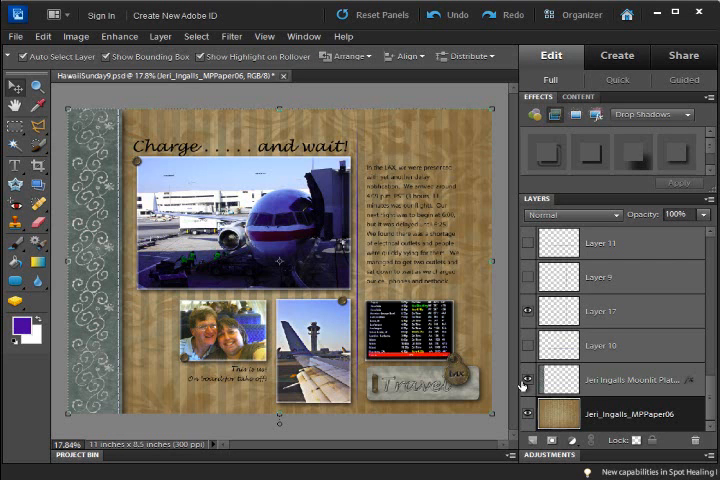
# Show Layer 11 again and hide the Layer 17 purple line
pyautogui.click(527, 315)
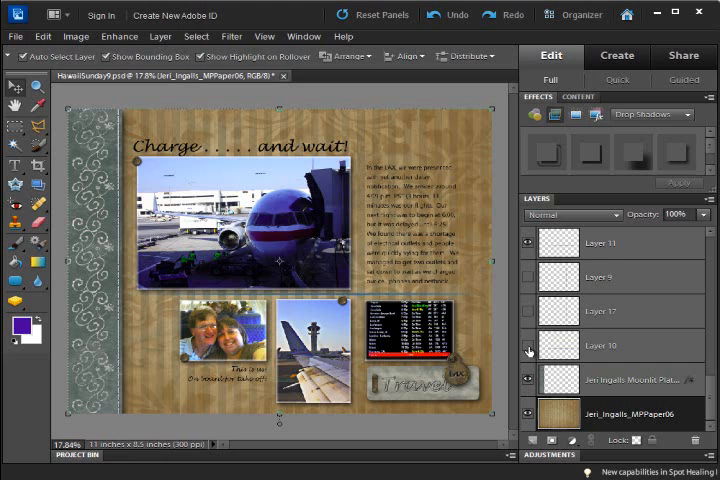
pyautogui.moveTo(530, 311)
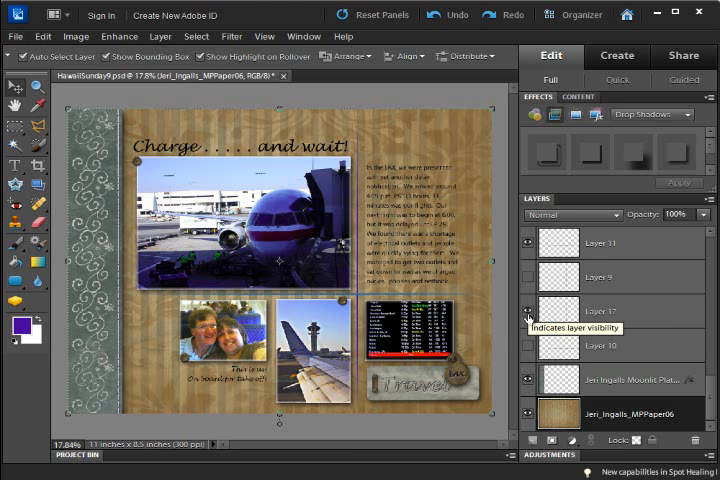